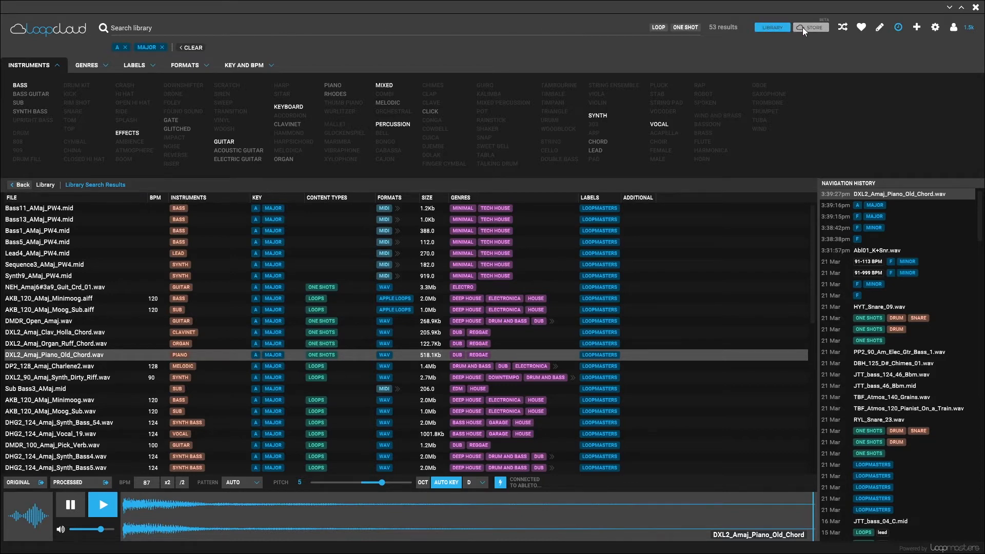
# Browse the Loopcloud store and open the DJ Vadim – The Dubcatcher Loops pack.
pyautogui.click(810, 26)
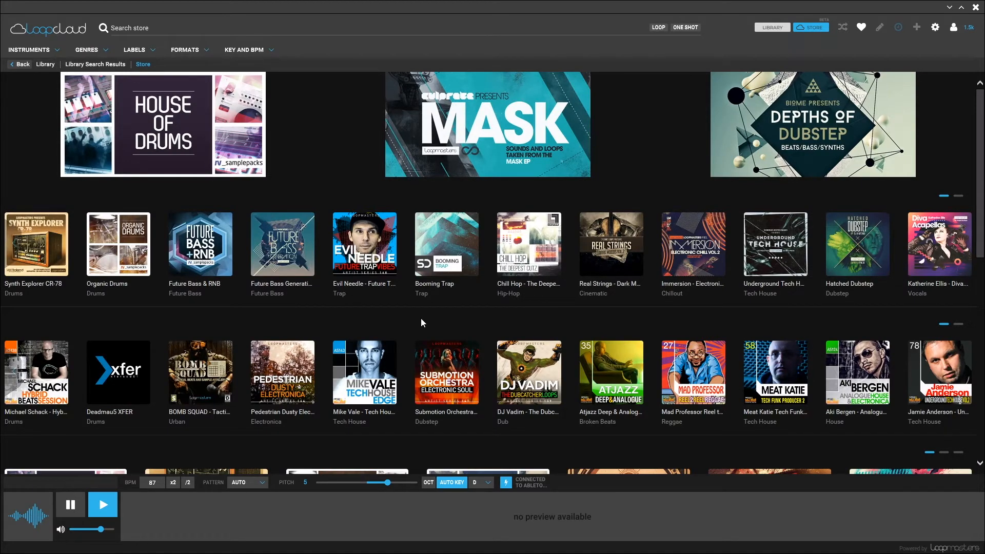
pyautogui.moveTo(107, 36)
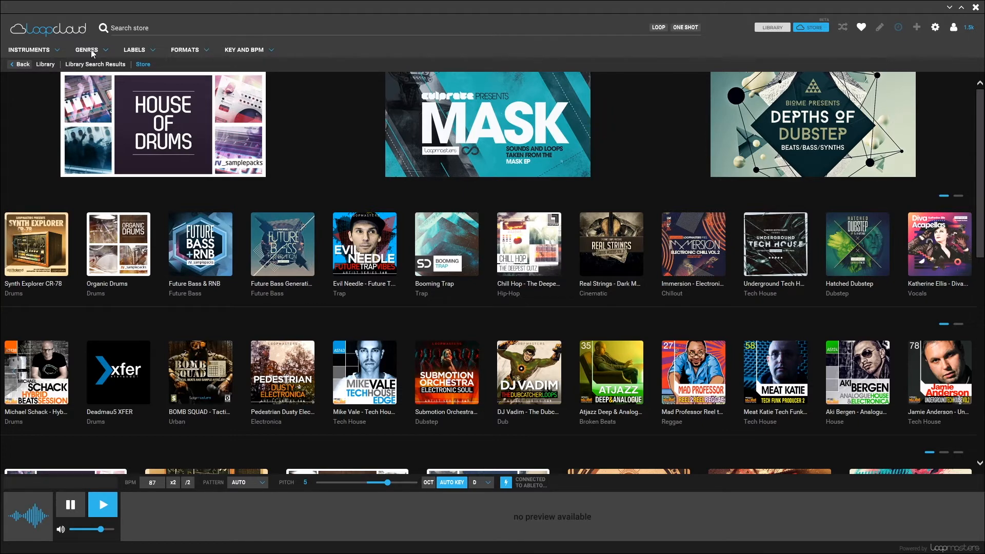
pyautogui.click(71, 504)
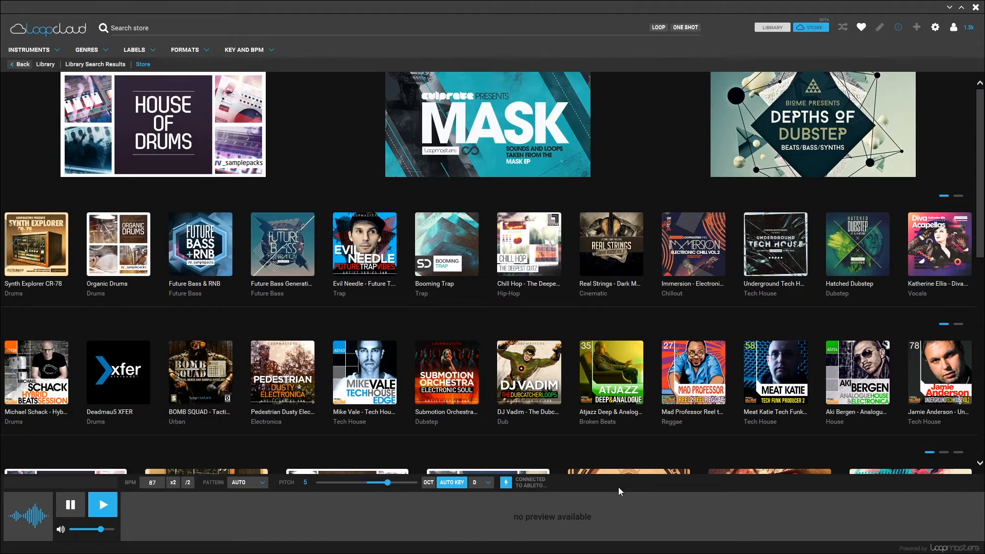
pyautogui.moveTo(623, 492)
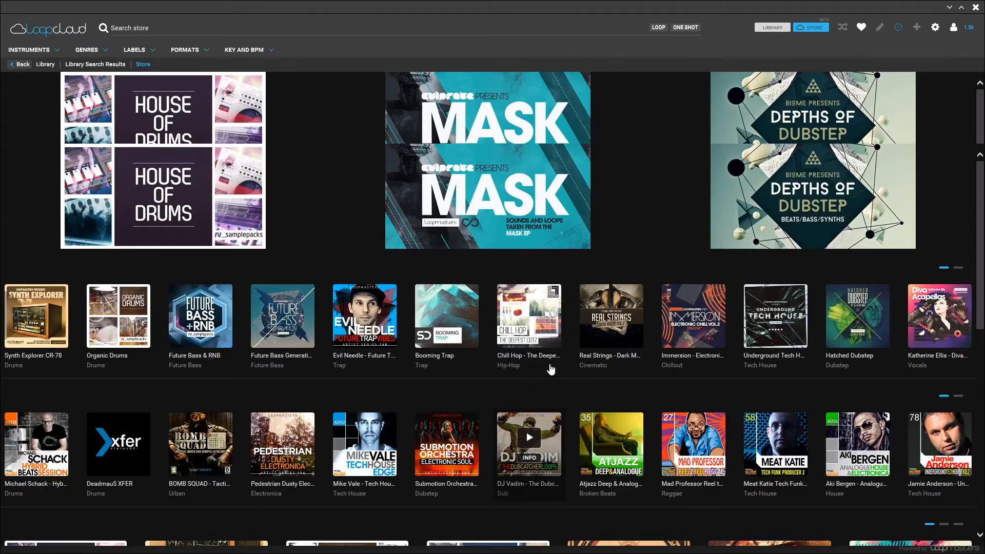
pyautogui.click(529, 444)
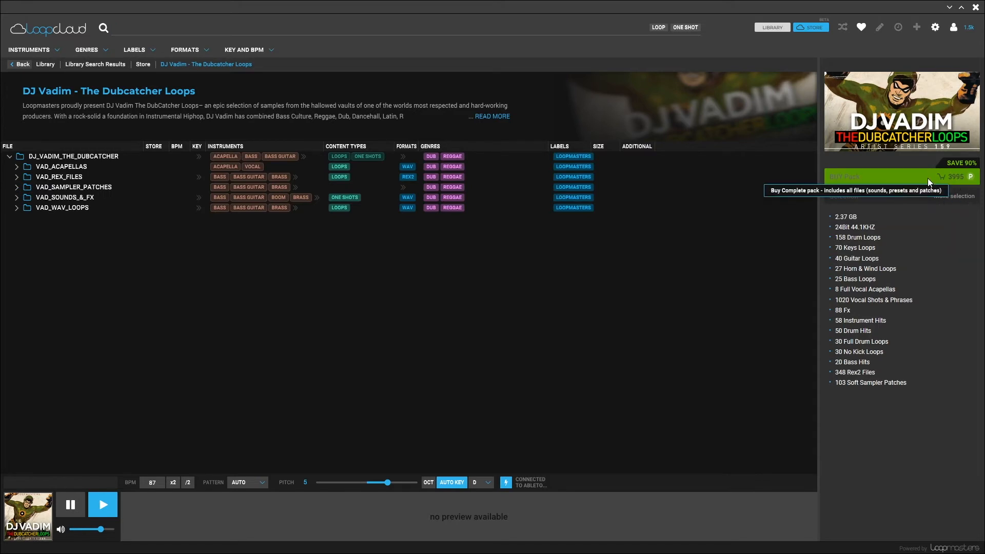
pyautogui.moveTo(121, 184)
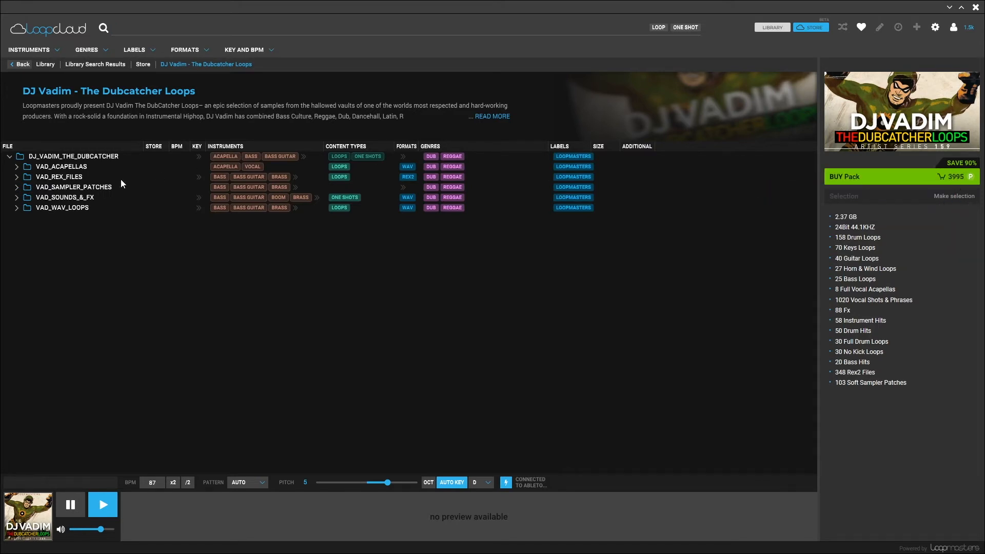
# Preview VAD_77_Hope_Acapella.wav from VAD_ACAPELLAS, then return to the owned library.
pyautogui.click(16, 166)
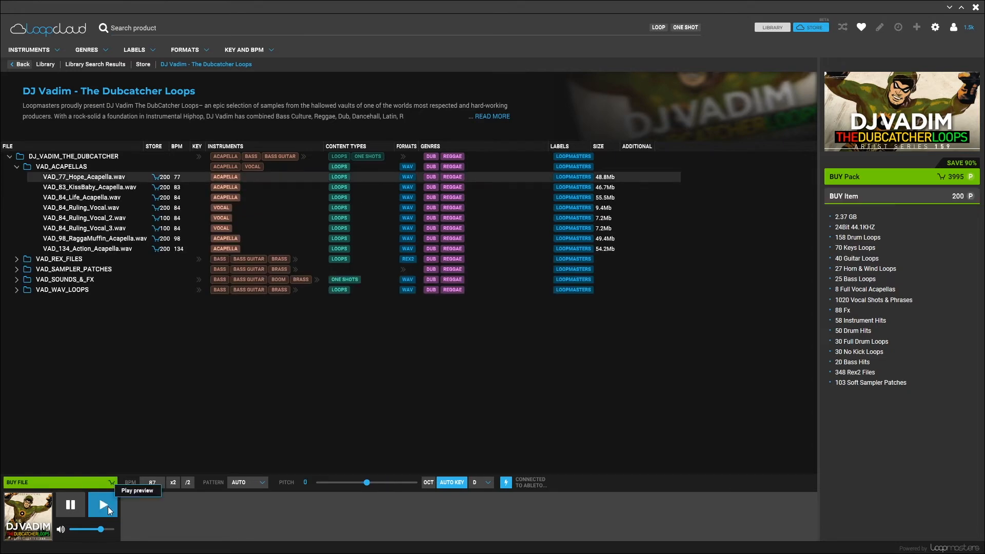
pyautogui.click(103, 503)
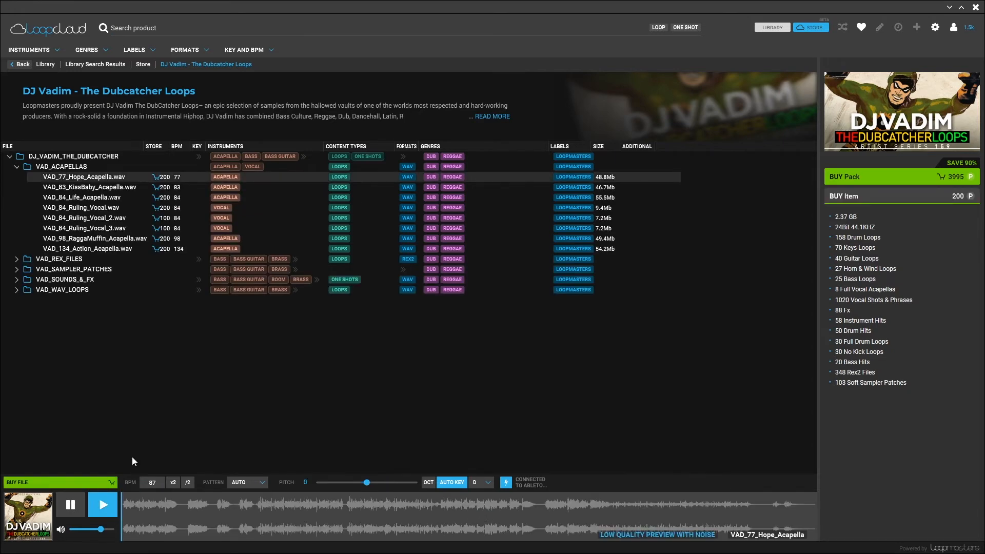
pyautogui.click(103, 504)
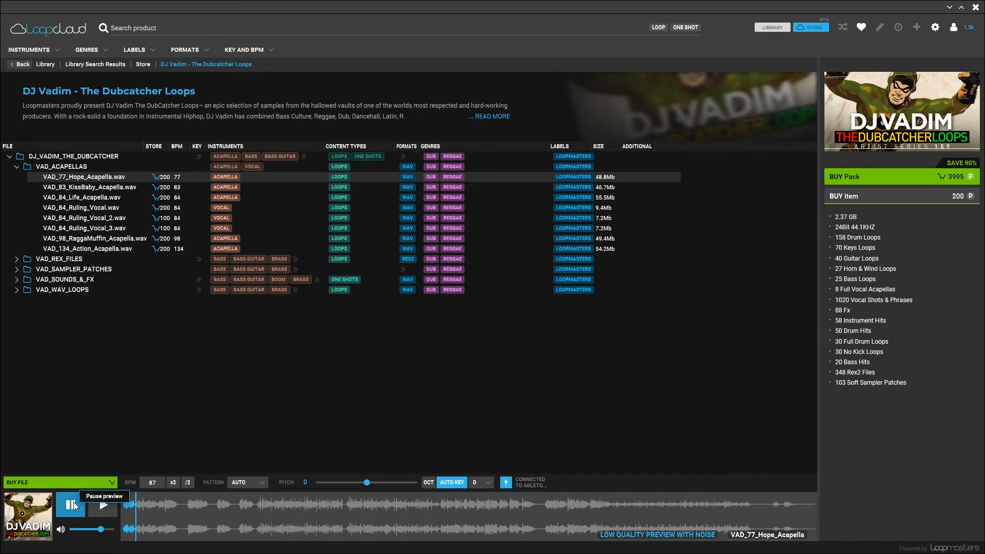
pyautogui.moveTo(154, 491)
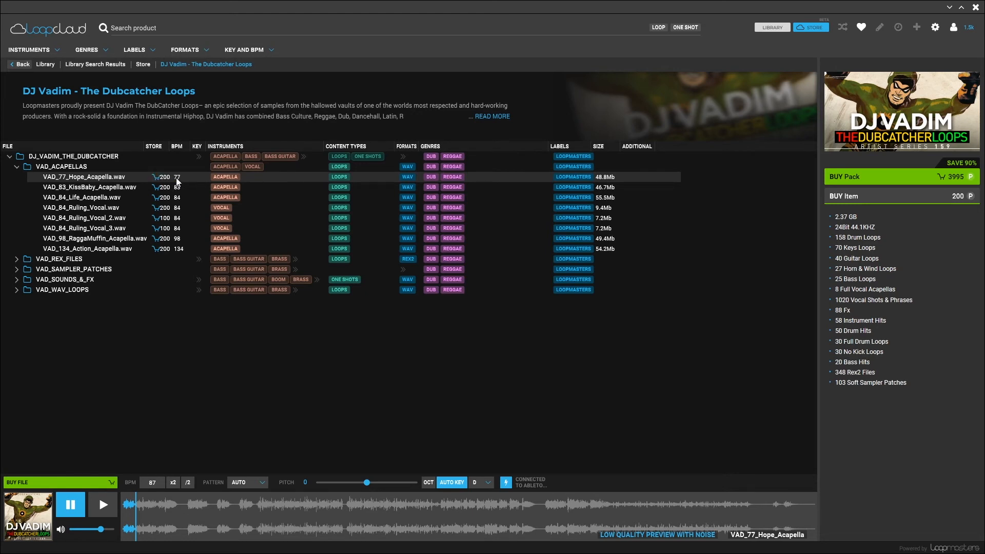
pyautogui.moveTo(149, 368)
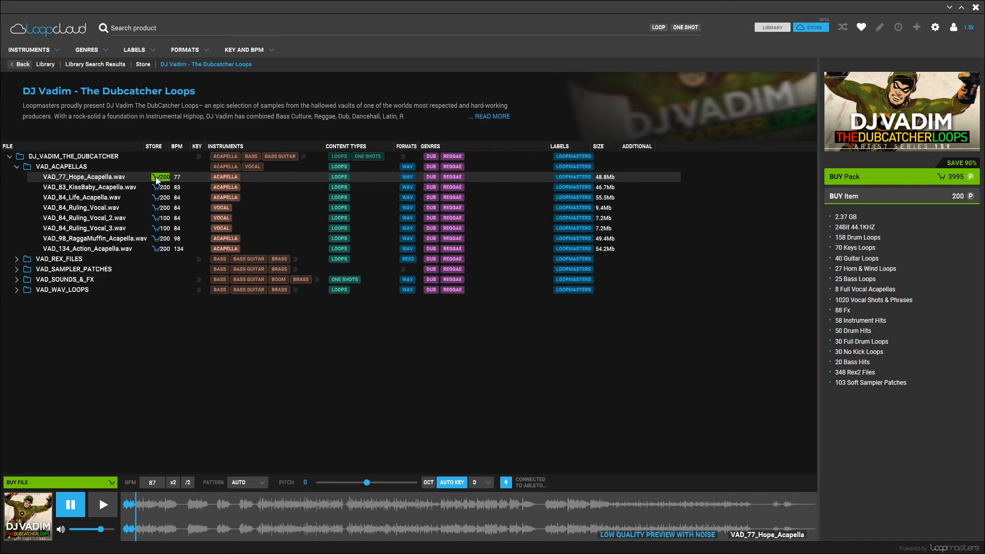
pyautogui.moveTo(744, 56)
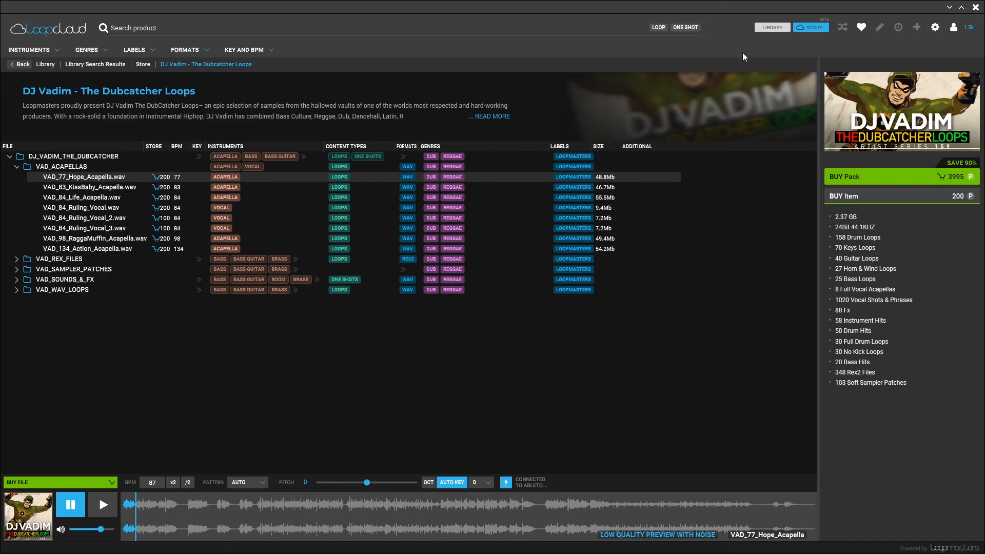
pyautogui.click(771, 27)
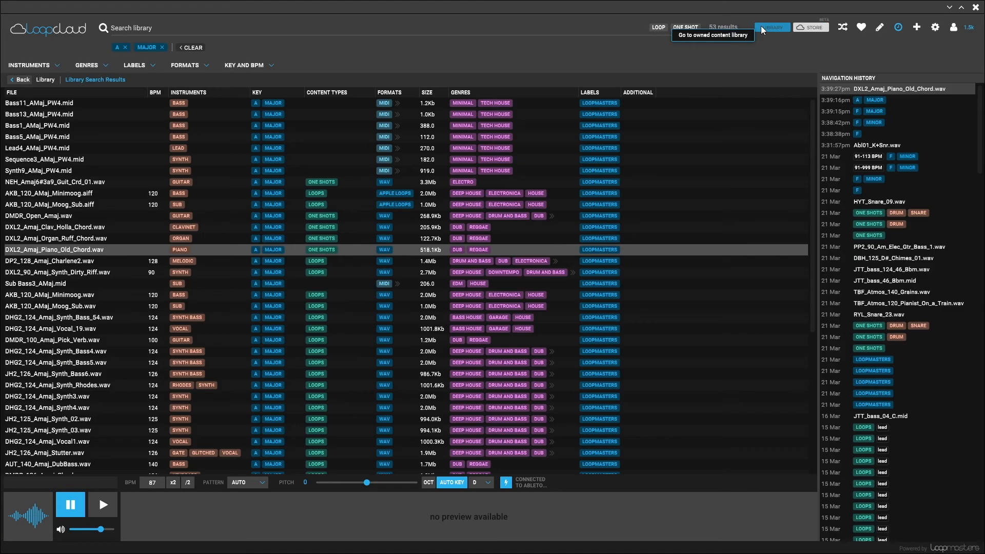